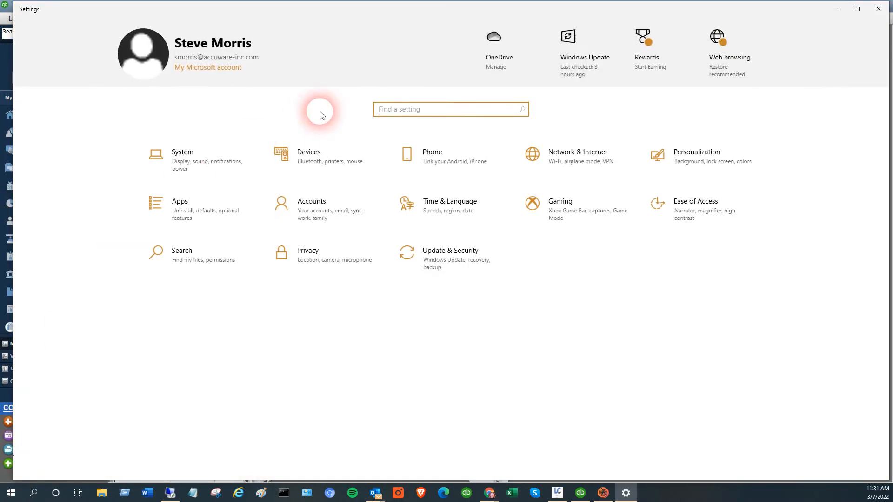
# Go to Printers & scanners and select the Zebra 110Xi4 (203 dpi) printer
pyautogui.click(308, 157)
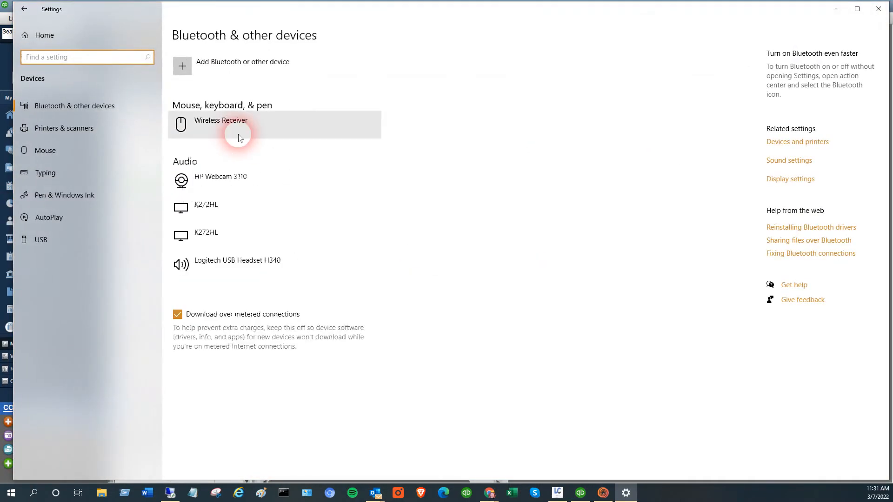
pyautogui.click(65, 128)
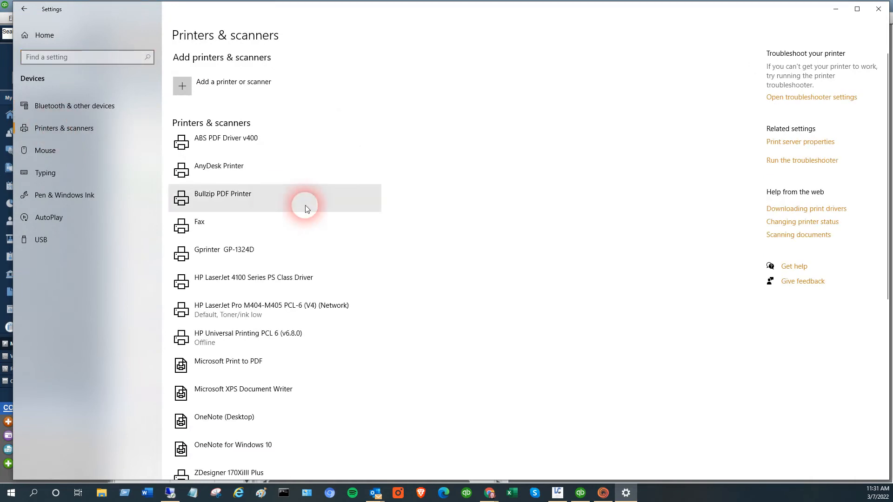
pyautogui.scroll(-3)
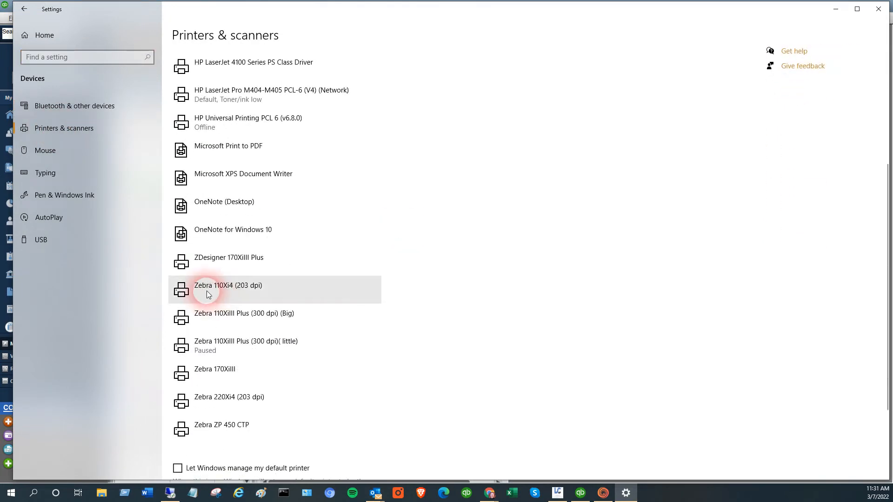
pyautogui.click(228, 290)
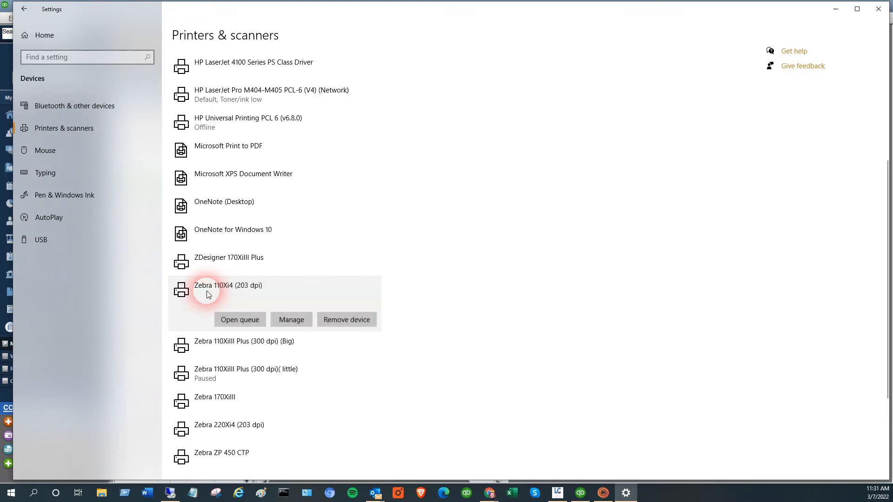
pyautogui.moveTo(109, 388)
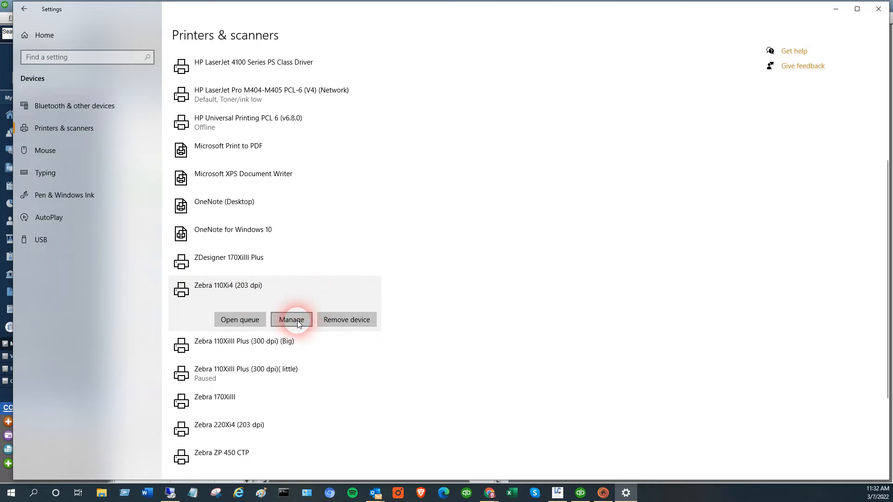
# Open the Zebra 110Xi4's Printer properties dialog from its Manage page
pyautogui.click(291, 320)
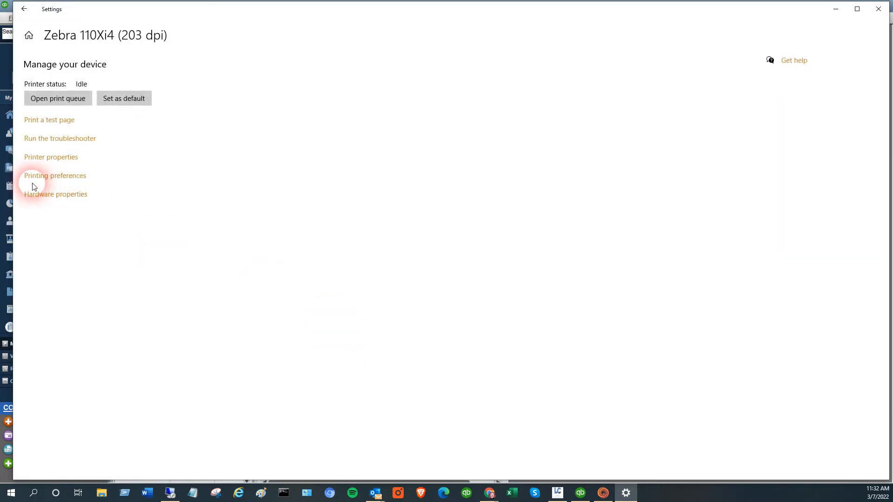
pyautogui.moveTo(40, 160)
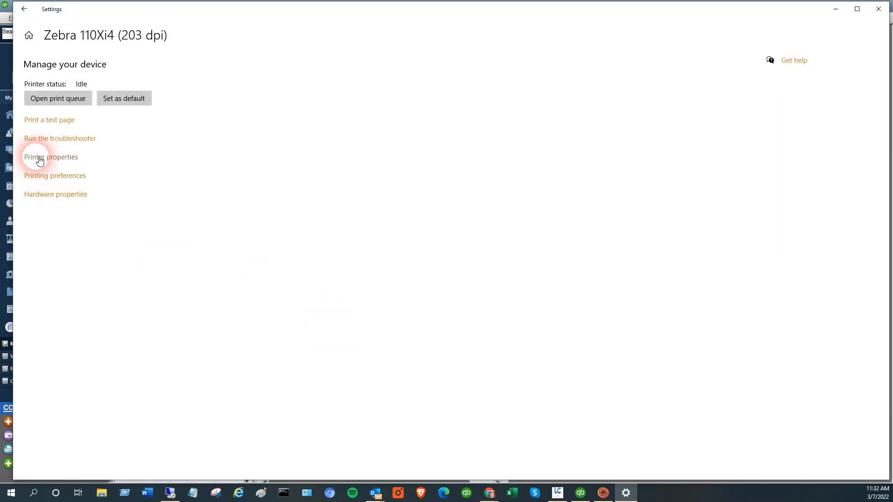
pyautogui.click(51, 156)
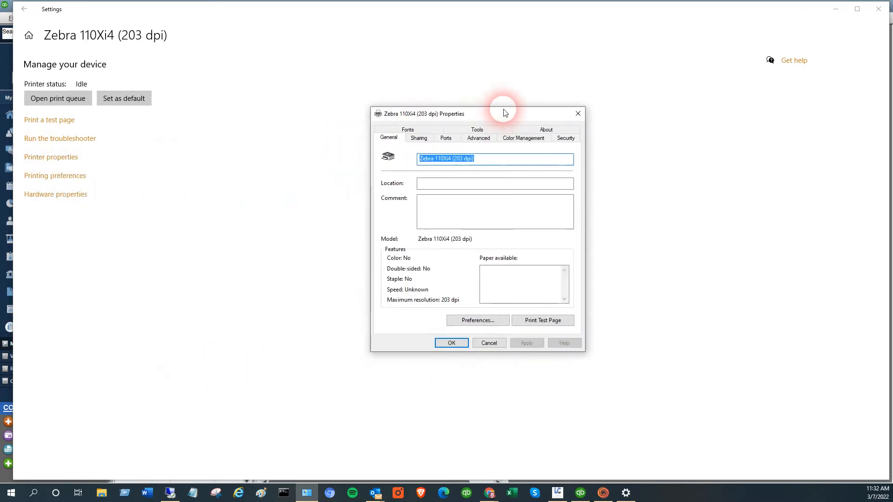
pyautogui.moveTo(504, 112); pyautogui.dragTo(432, 112)
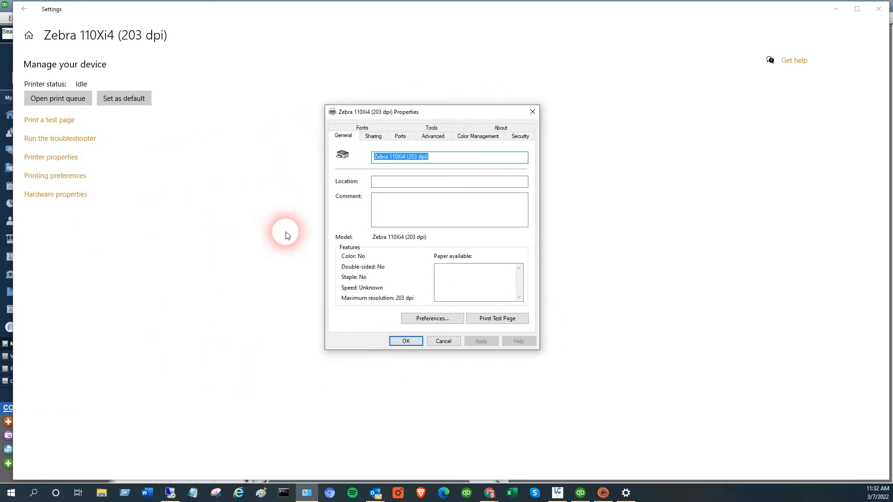
# Bring up the Advanced tab of the printer properties
pyautogui.click(433, 136)
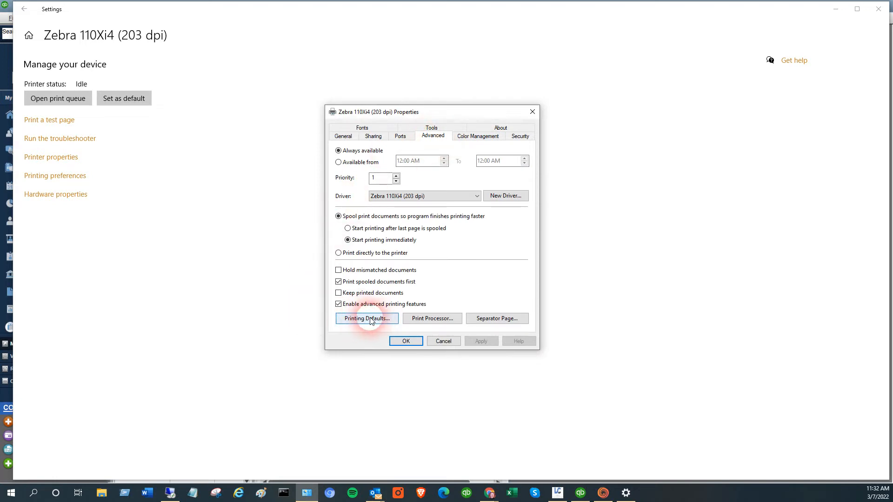
pyautogui.click(343, 136)
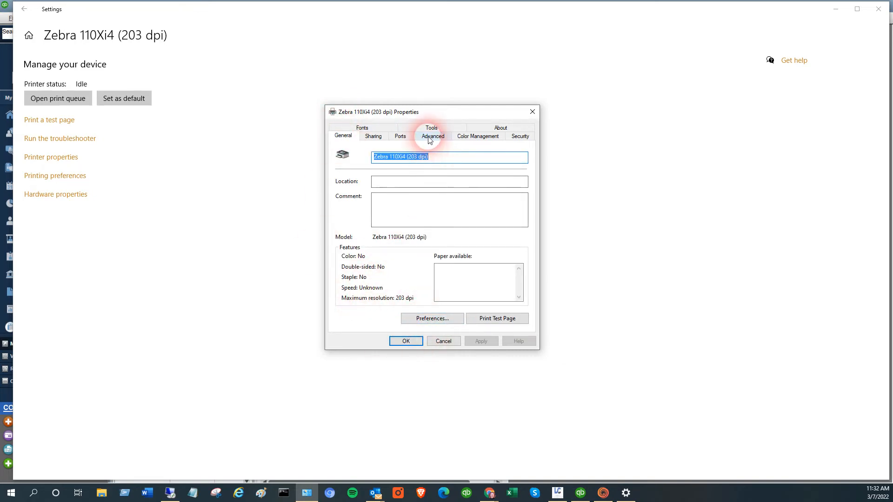
pyautogui.click(433, 136)
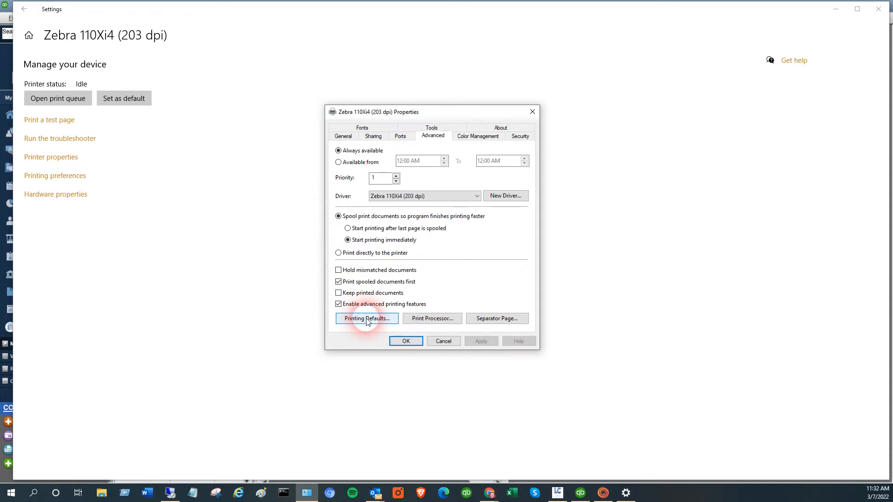
pyautogui.click(343, 135)
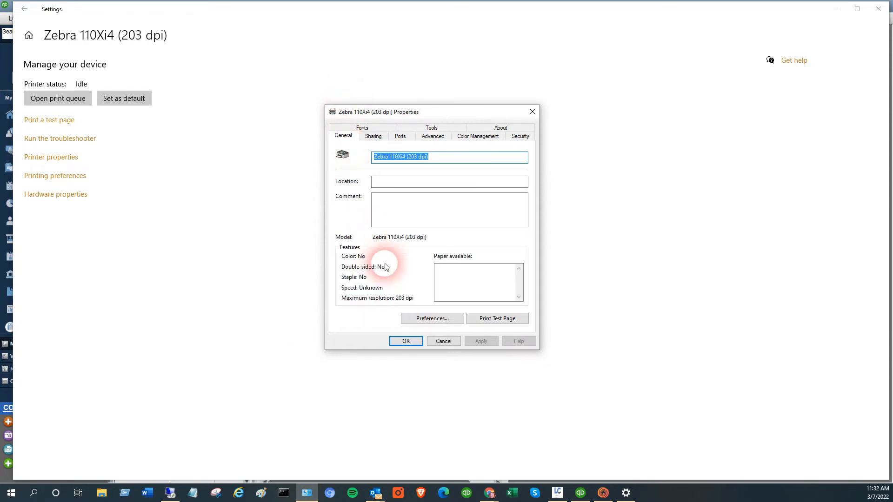
pyautogui.moveTo(412, 150)
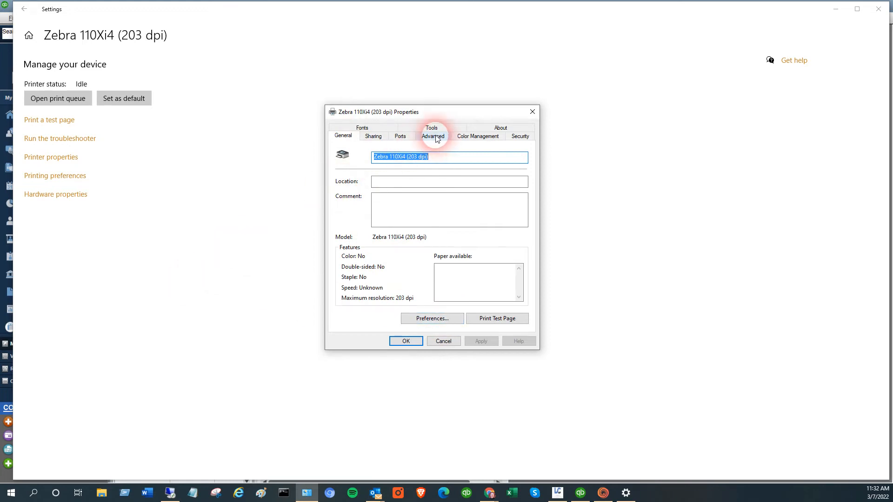
pyautogui.click(433, 136)
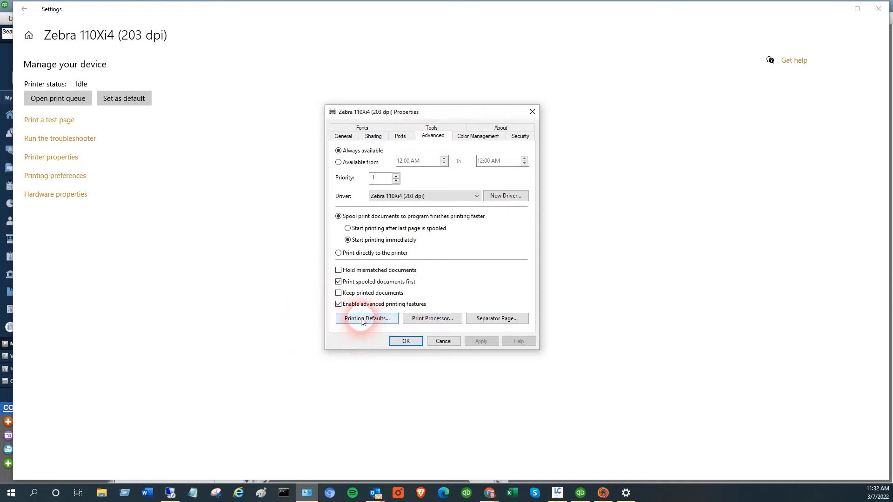
# In Printing Defaults, edit the label stock height to 2.00 in, making it 4.00 x 2.00 in
pyautogui.click(365, 318)
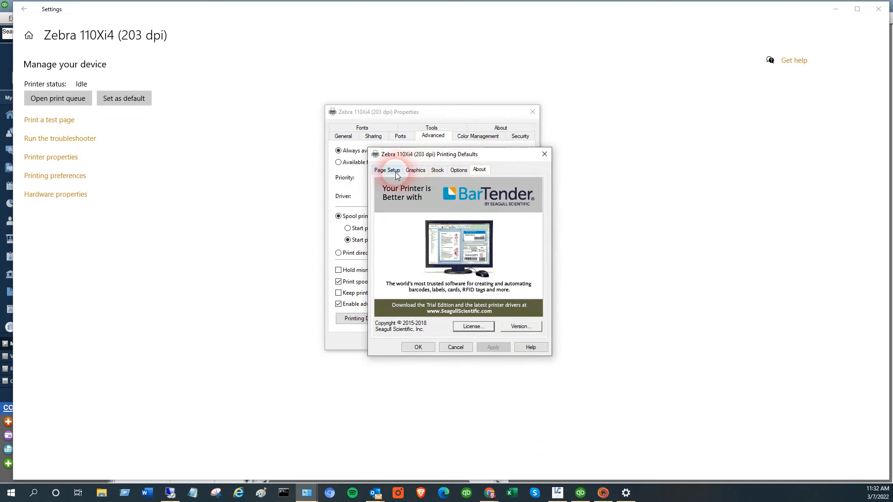
pyautogui.click(387, 170)
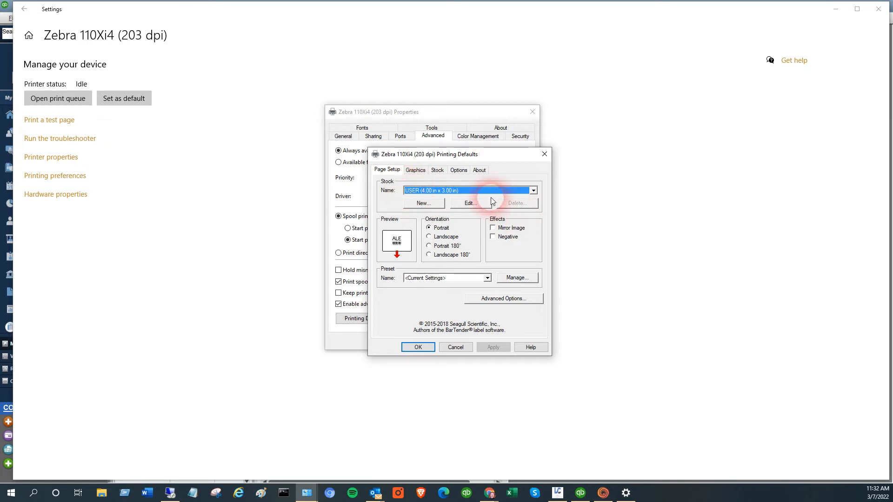
pyautogui.click(469, 203)
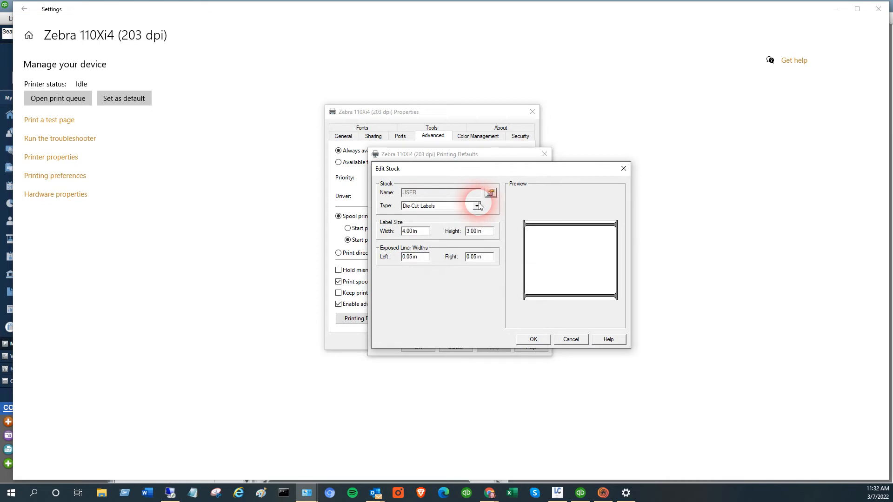
pyautogui.click(478, 231)
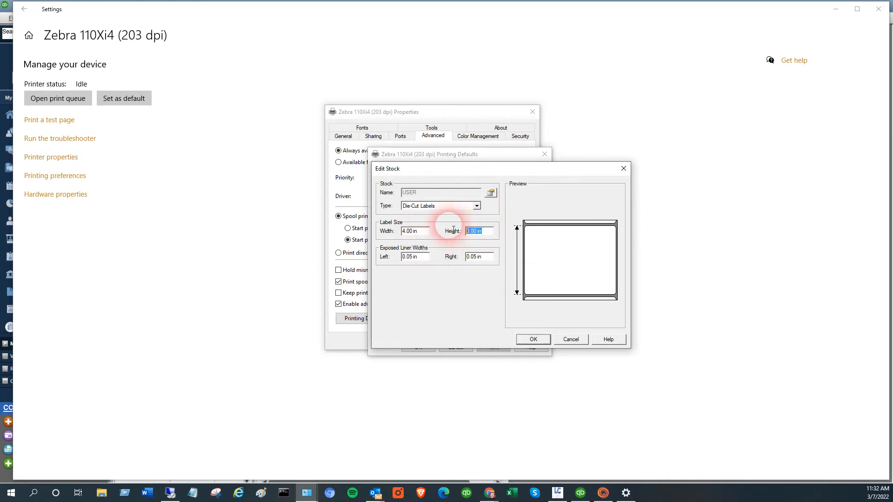
pyautogui.write('2')
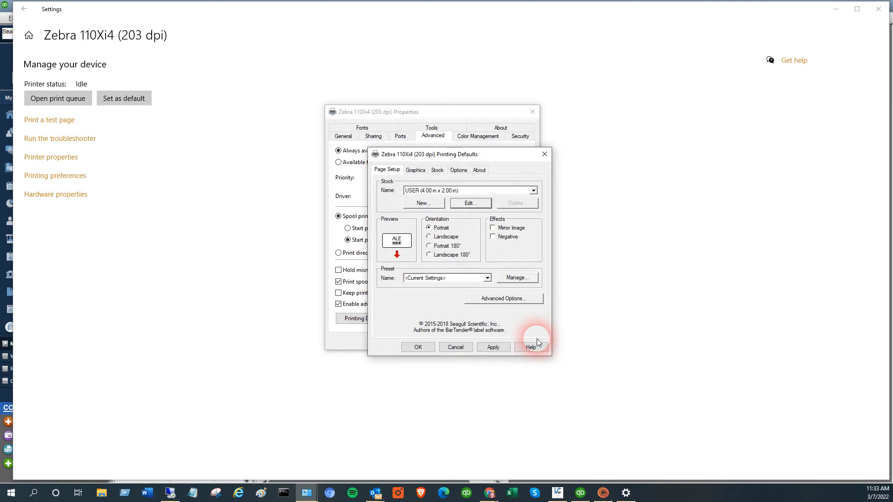
pyautogui.click(415, 170)
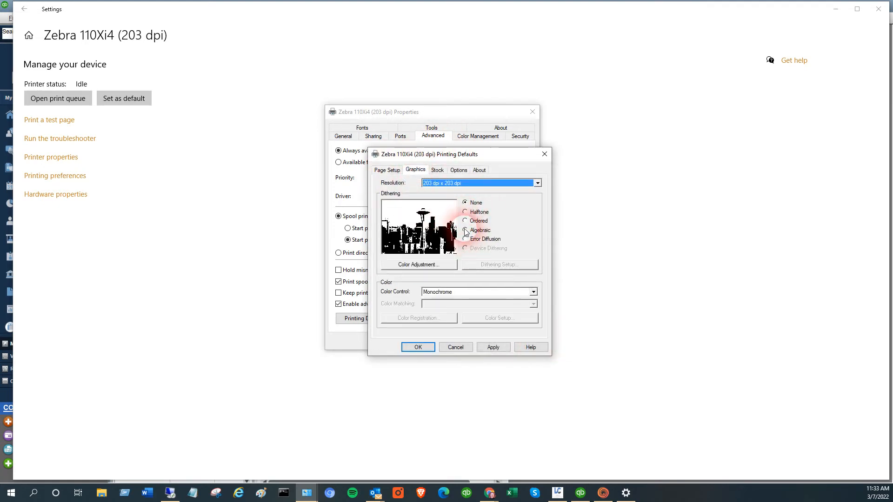
# Set Dithering to None after previewing Halftone, and save with OK
pyautogui.click(466, 221)
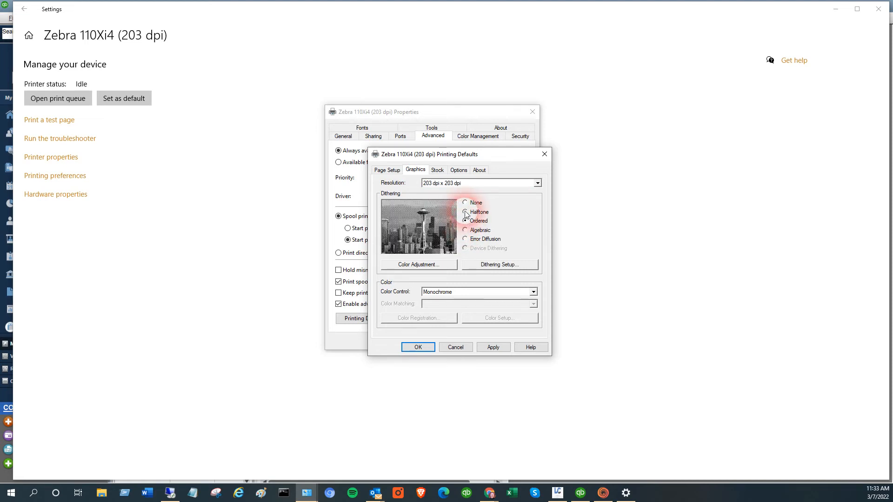
pyautogui.click(466, 203)
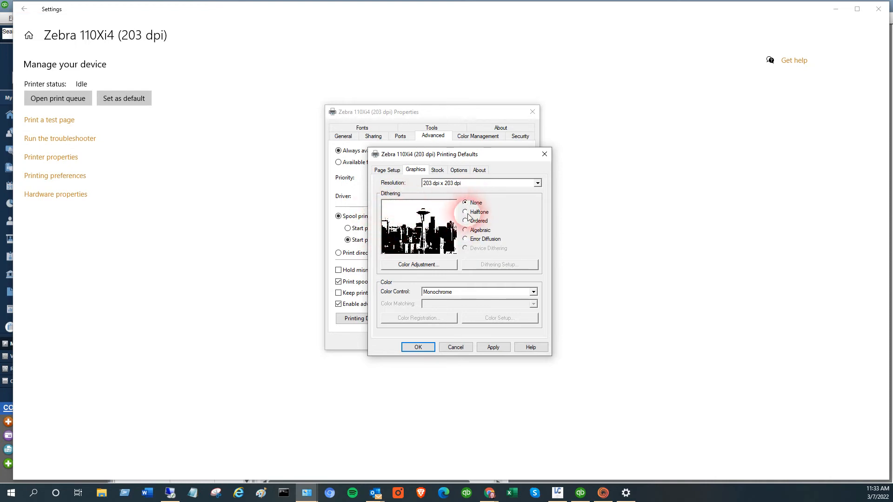
pyautogui.click(467, 212)
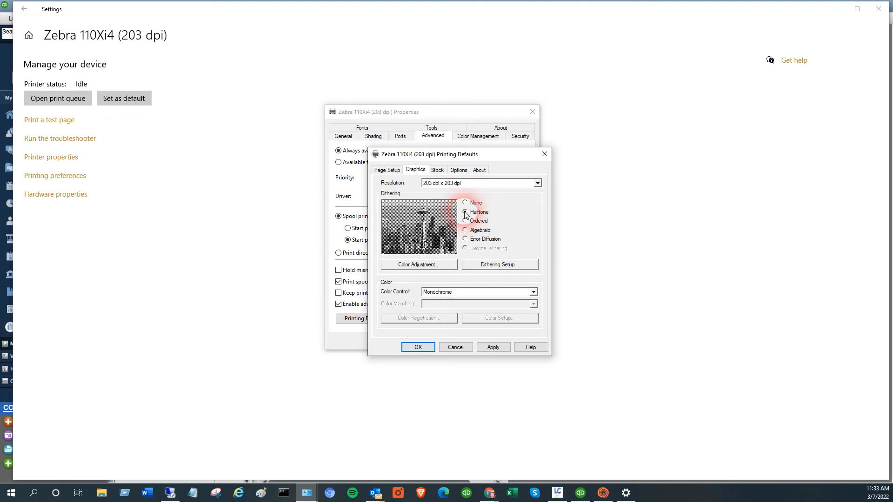
pyautogui.click(466, 203)
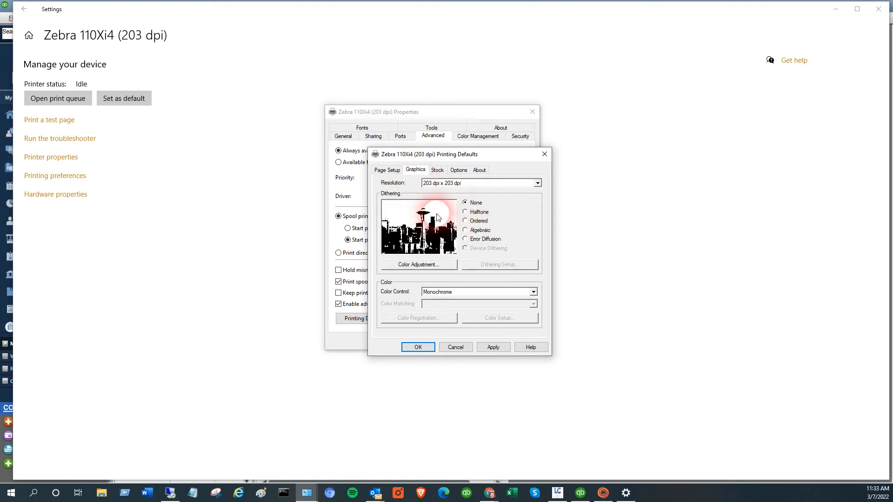
pyautogui.click(493, 347)
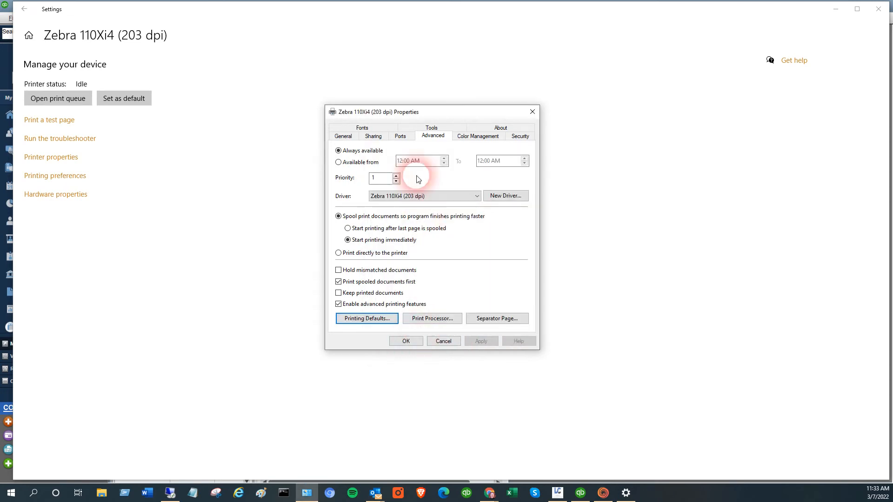
# Reopen Printing Defaults to verify dithering None and the 4.00 x 2.00 in stock
pyautogui.click(366, 318)
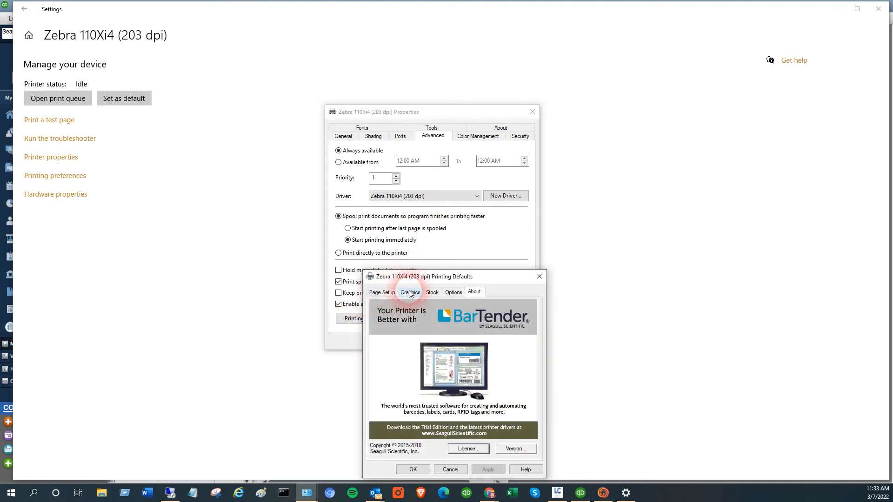
pyautogui.click(381, 291)
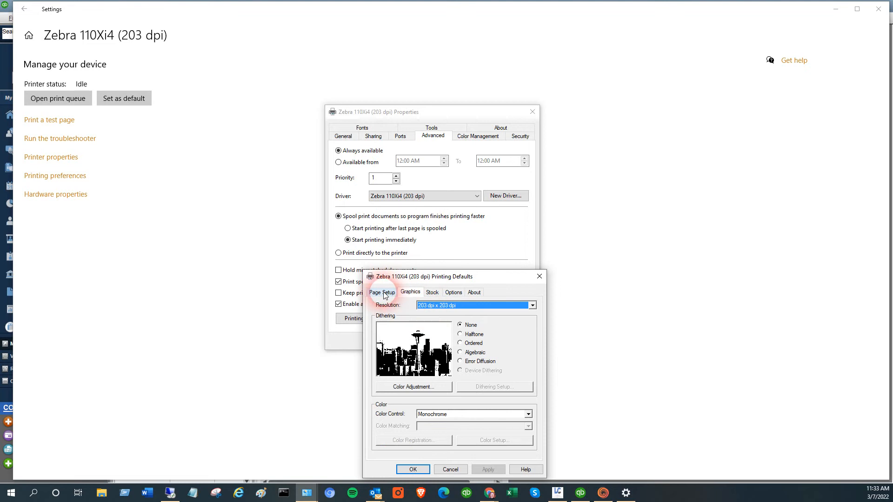
pyautogui.click(383, 292)
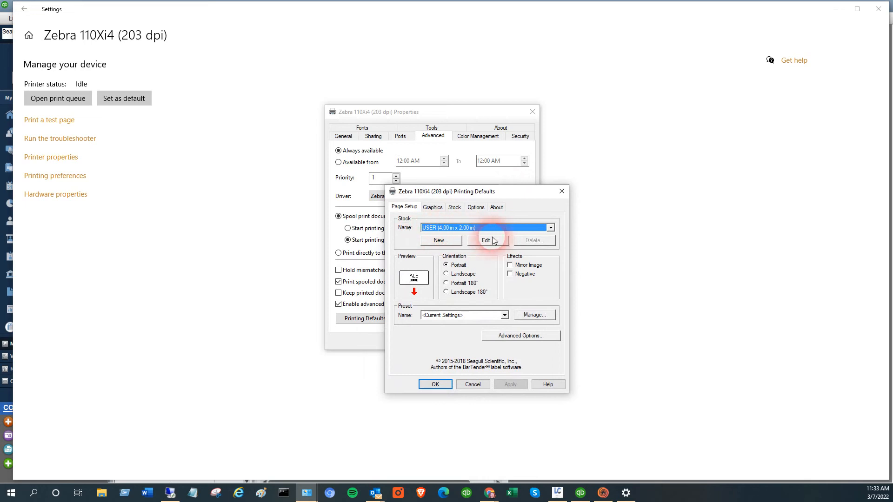
pyautogui.click(550, 227)
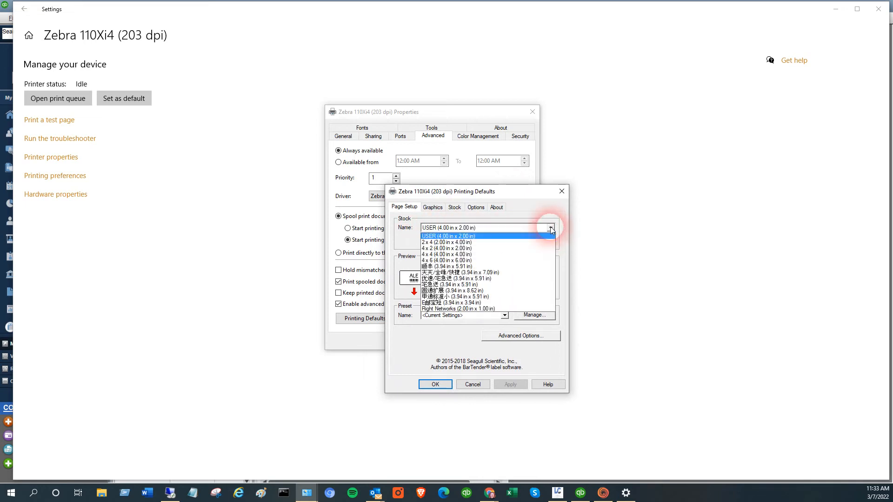
# Close the printing defaults and view the General properties tab
pyautogui.click(449, 228)
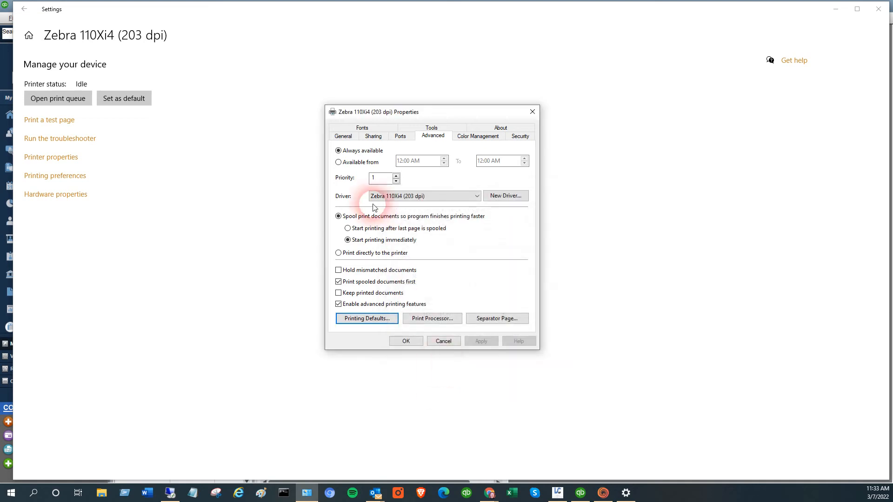
pyautogui.click(343, 136)
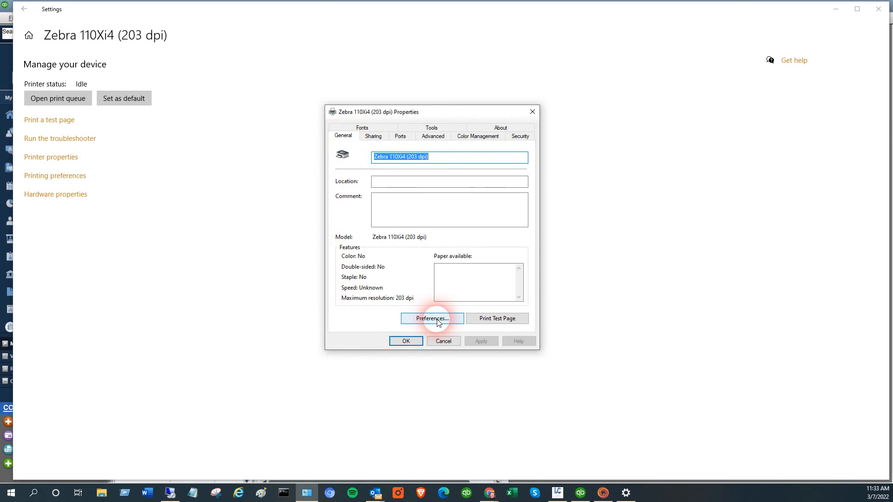
# In Printing Preferences, change the label stock height to 2, making it 4.00 x 2.00 in
pyautogui.click(431, 318)
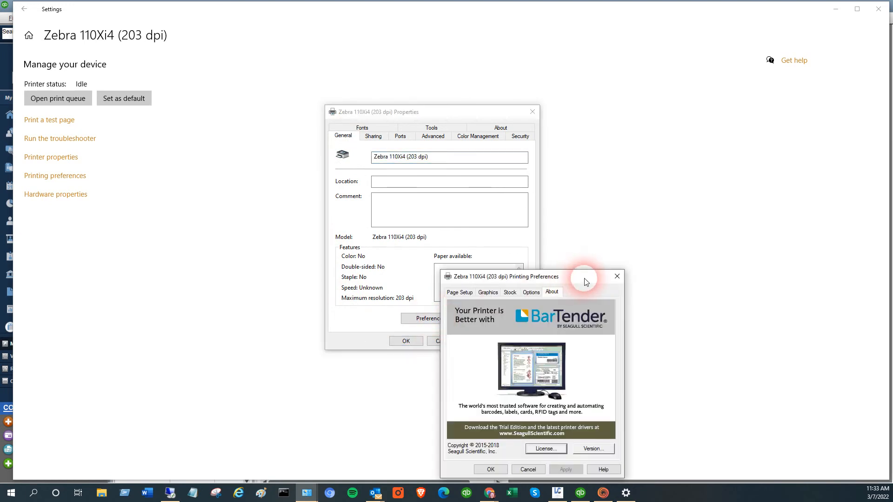
pyautogui.click(439, 180)
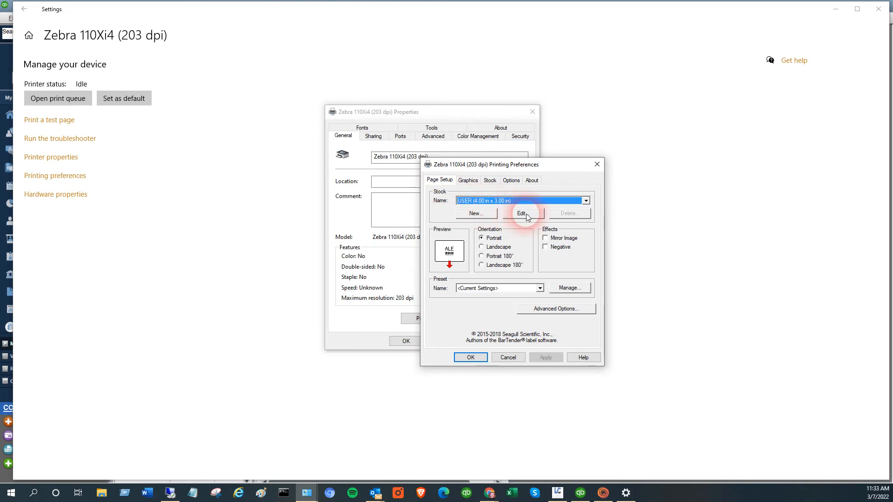
pyautogui.click(520, 213)
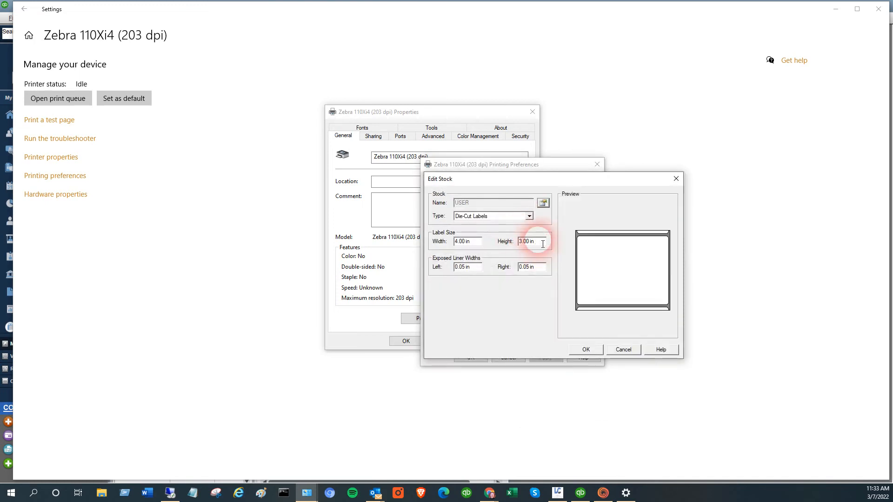
pyautogui.write('2')
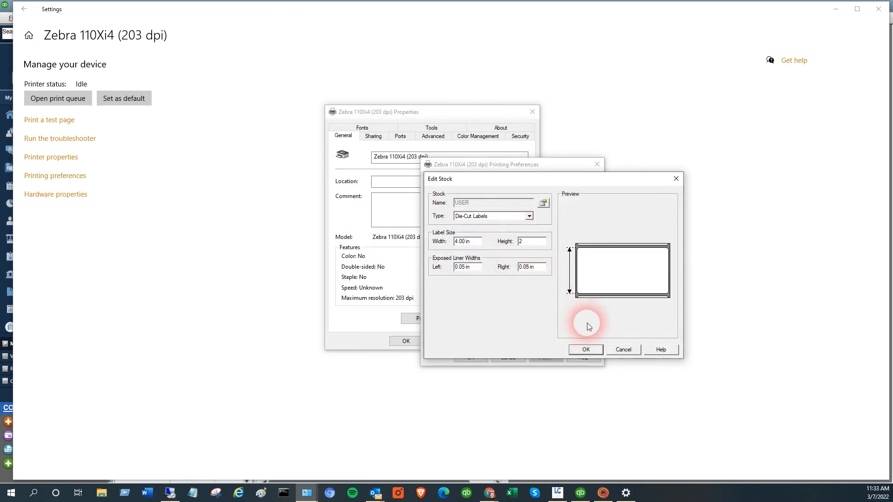
pyautogui.click(585, 349)
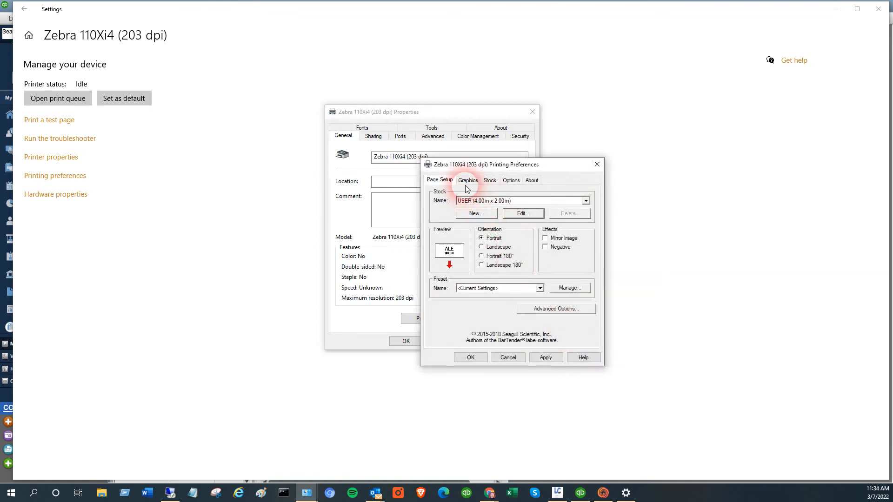
pyautogui.click(467, 180)
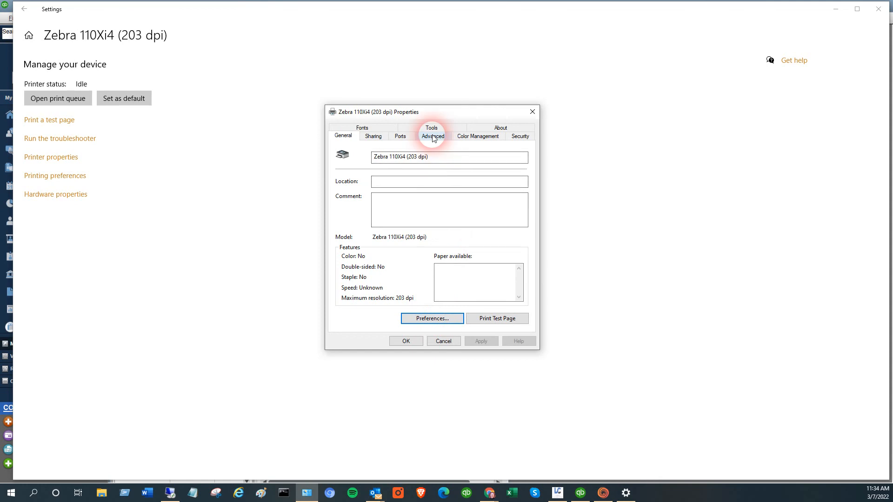
# Check the Advanced tab, then close the printer properties with OK
pyautogui.click(434, 136)
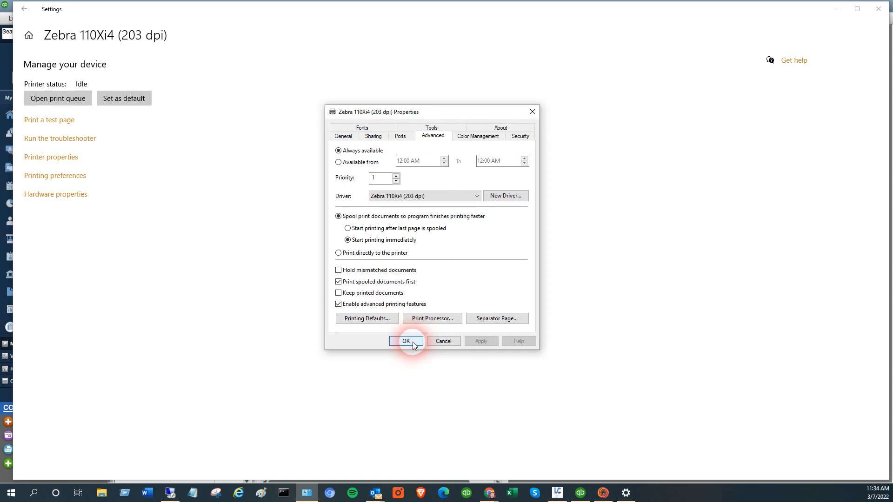
pyautogui.click(405, 340)
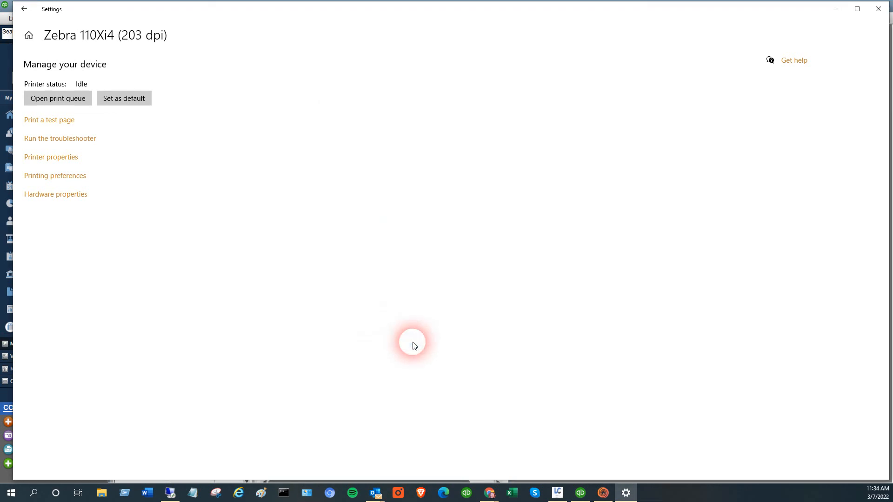
pyautogui.moveTo(83, 252)
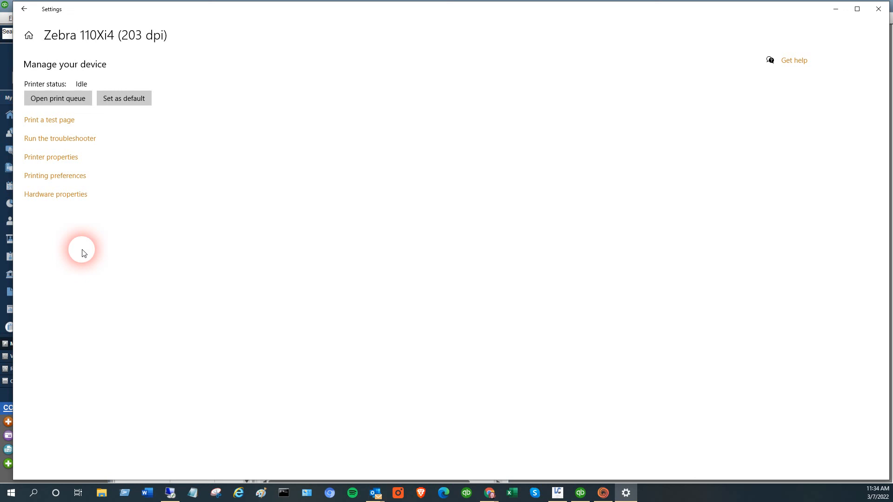
pyautogui.moveTo(177, 312)
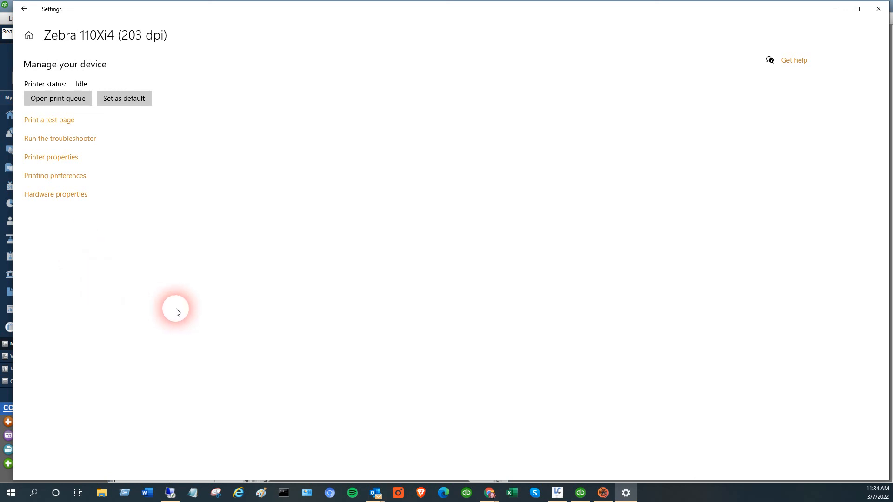